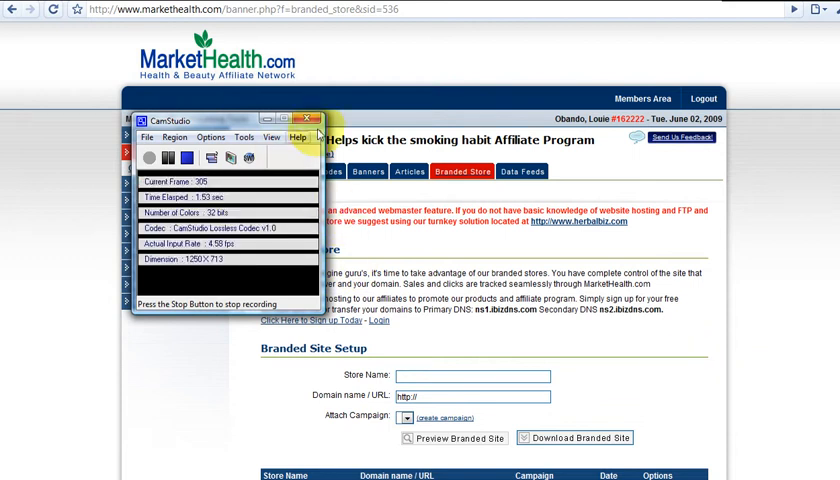
pyautogui.click(316, 118)
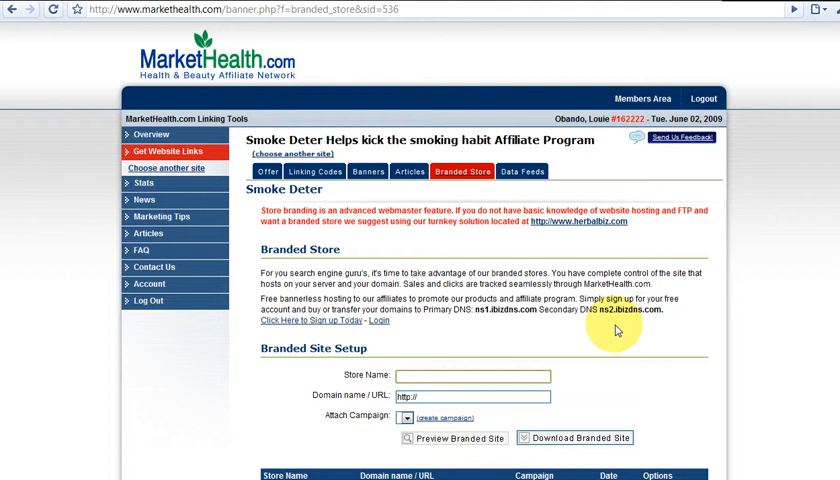
pyautogui.moveTo(624, 328)
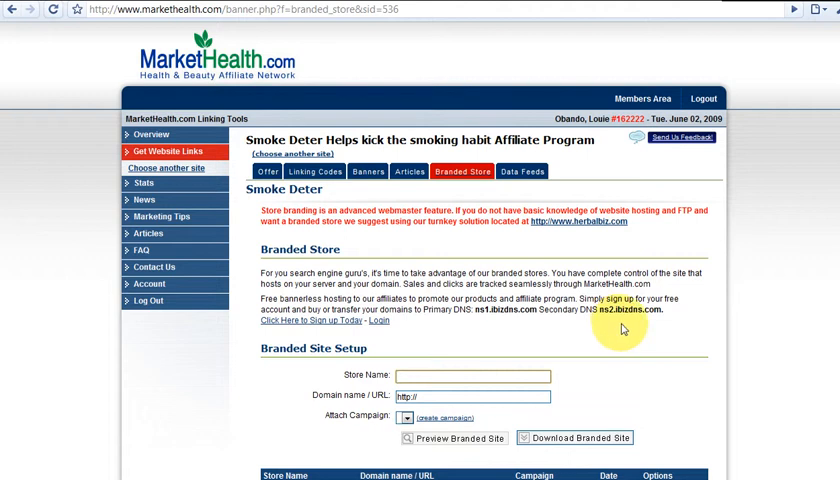
pyautogui.moveTo(254, 136)
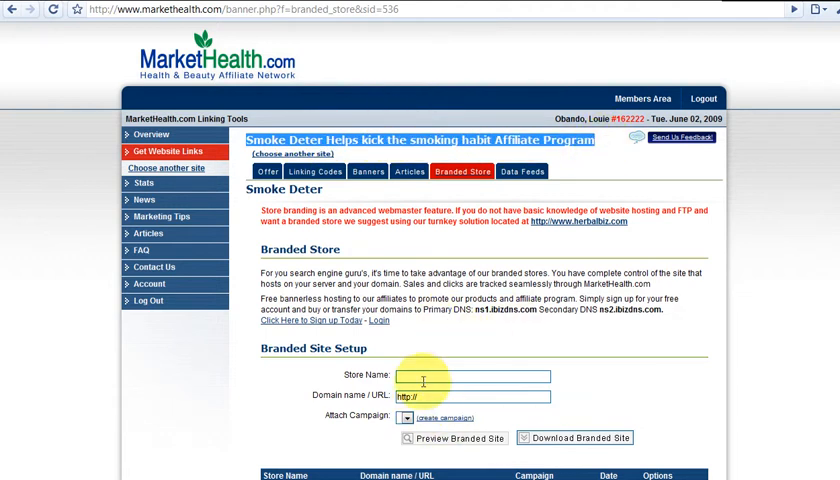
pyautogui.moveTo(488, 348)
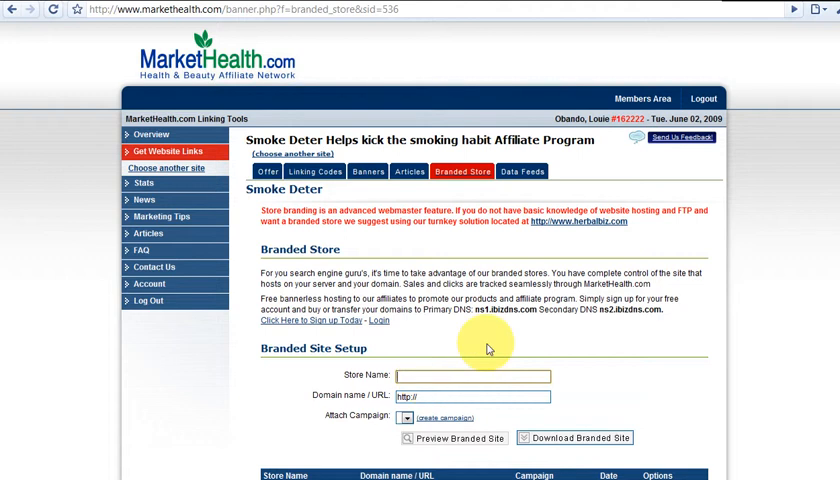
pyautogui.write('s')
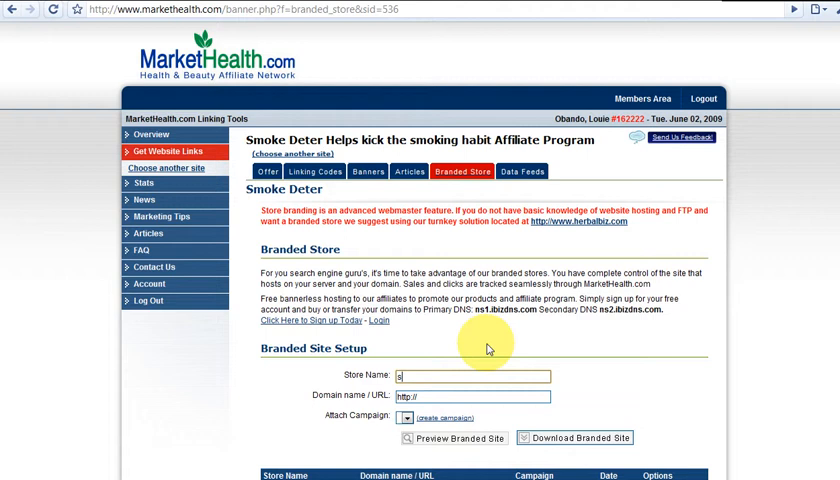
pyautogui.write('mokingfinal')
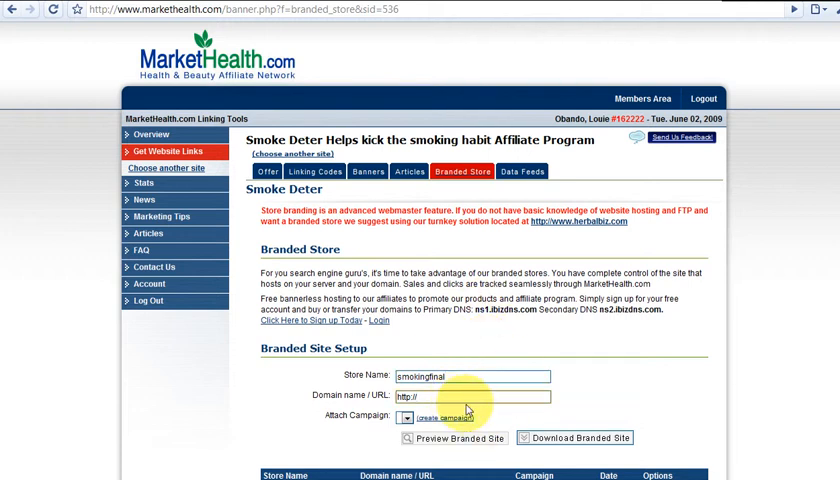
pyautogui.write('s')
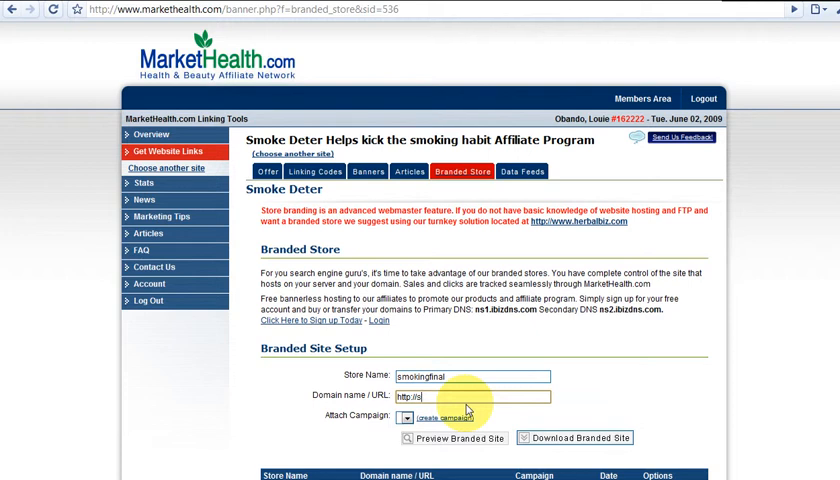
pyautogui.write('mok')
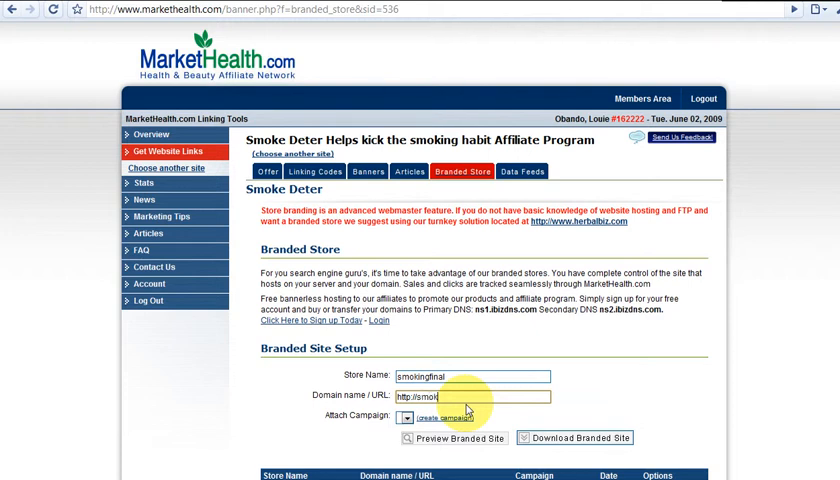
pyautogui.write('ingfinal')
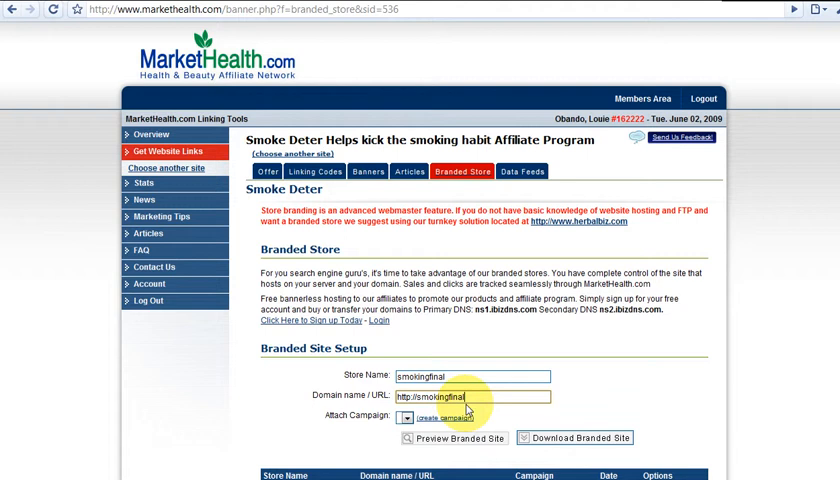
pyautogui.write('.com')
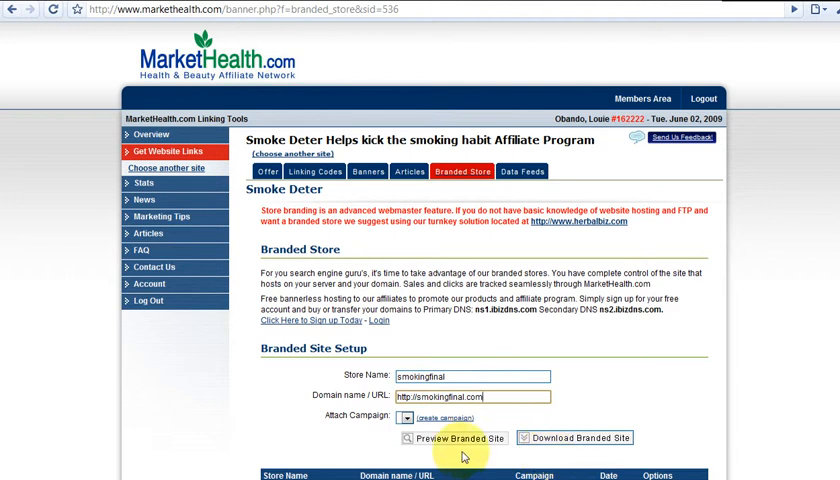
pyautogui.moveTo(572, 444)
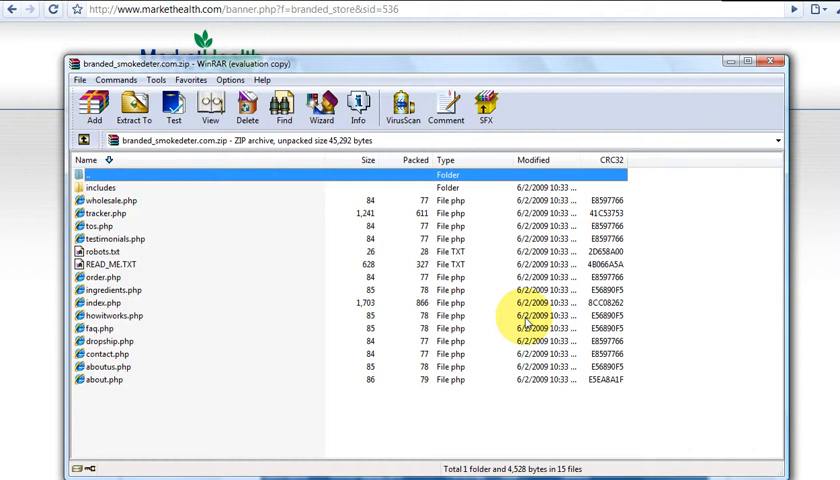
pyautogui.moveTo(262, 80)
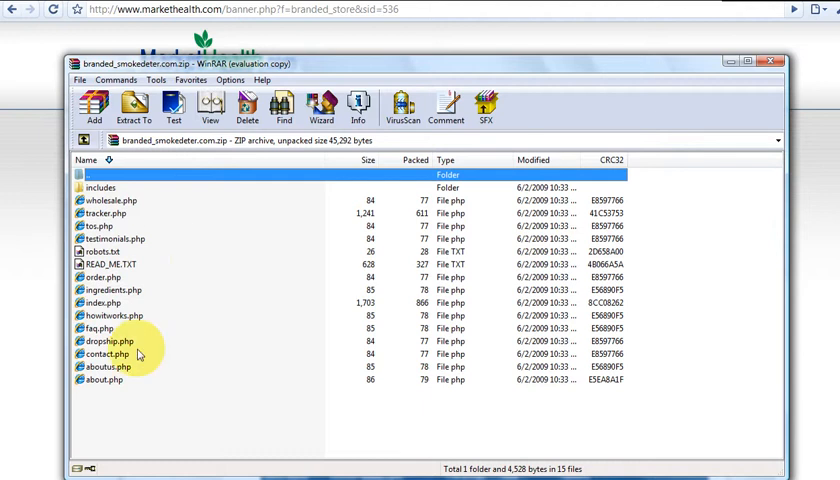
pyautogui.moveTo(228, 304)
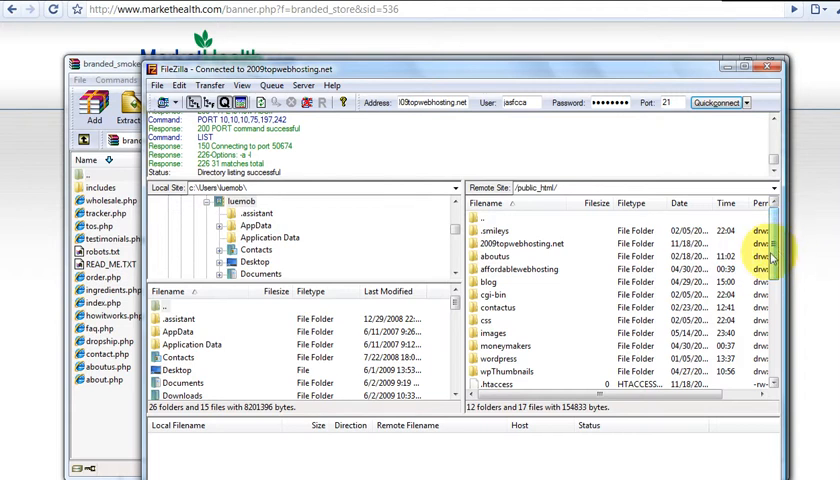
# Create the remote directory /public_html/smoking via the Create Directory dialog and confirm it
pyautogui.rightClick(496, 320)
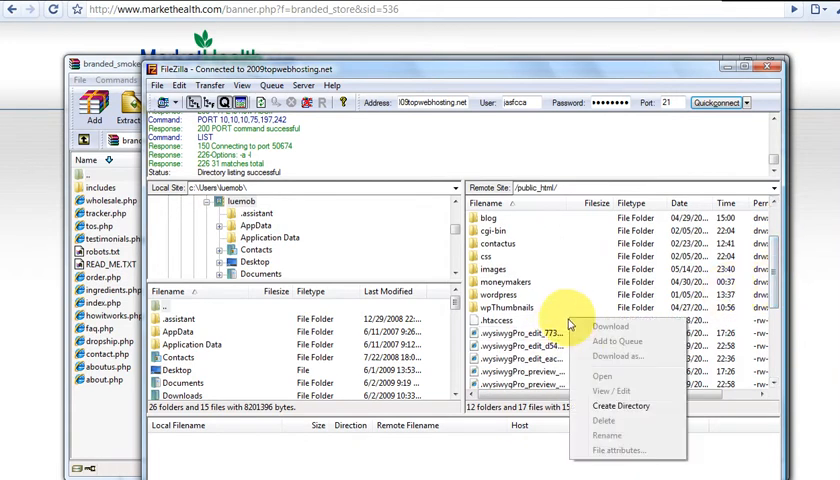
pyautogui.click(620, 404)
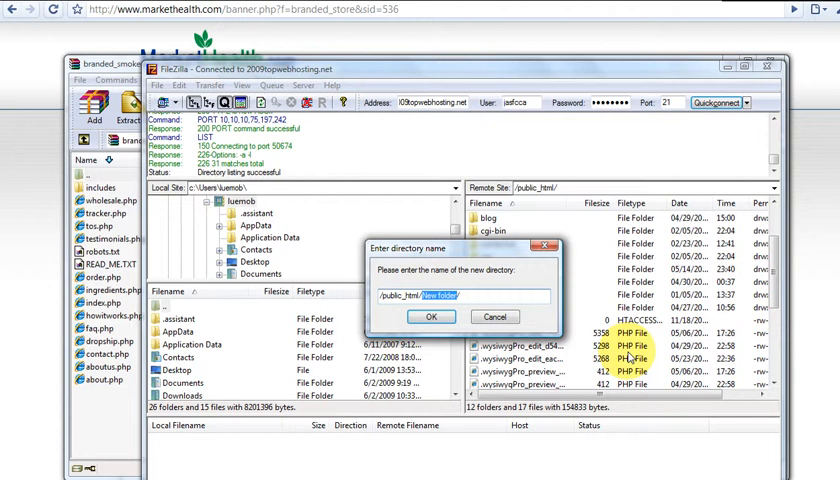
pyautogui.write('smoking')
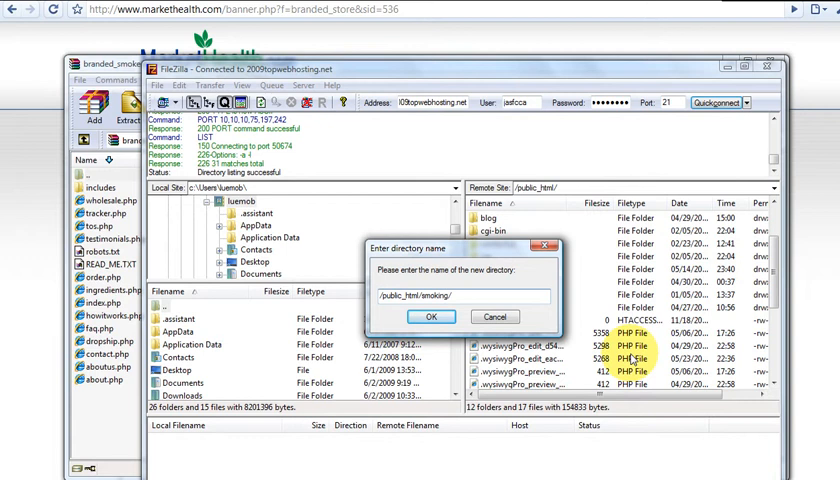
pyautogui.click(432, 316)
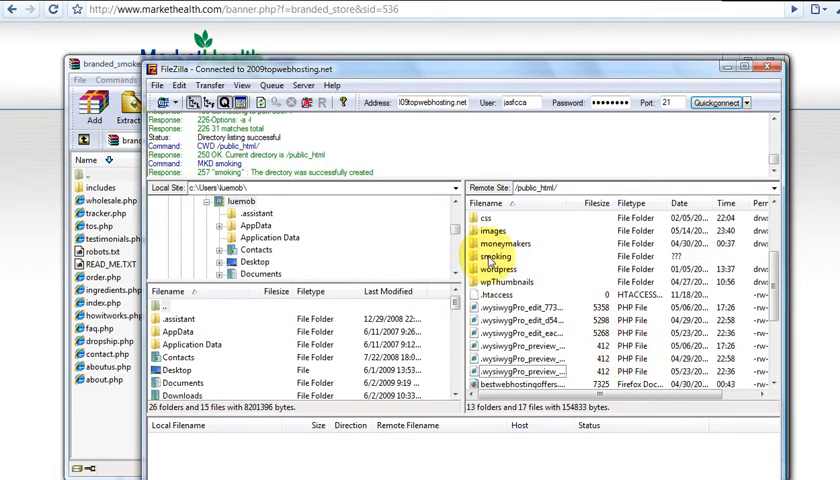
# Enter the smoking folder and drop the unpacked store files (index.php, includes) into it
pyautogui.doubleClick(494, 256)
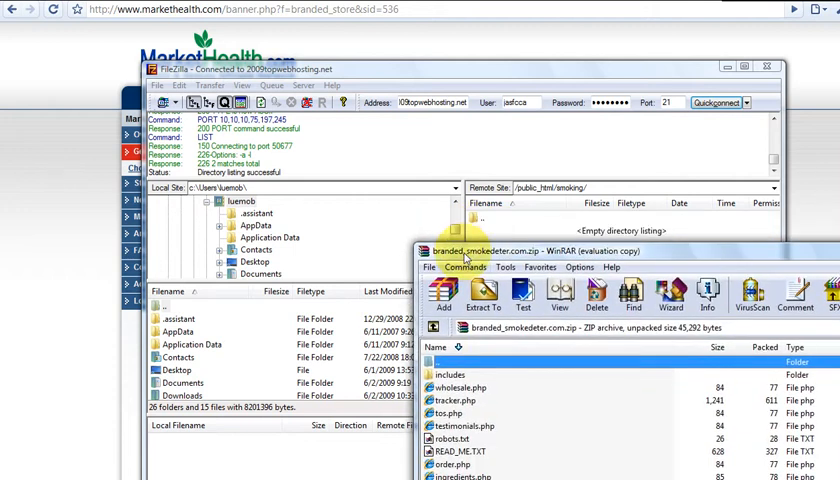
pyautogui.moveTo(464, 258)
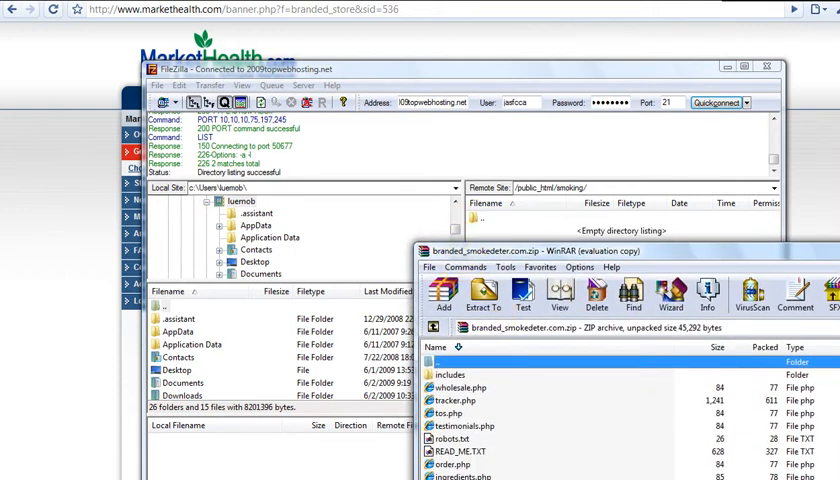
pyautogui.click(448, 374)
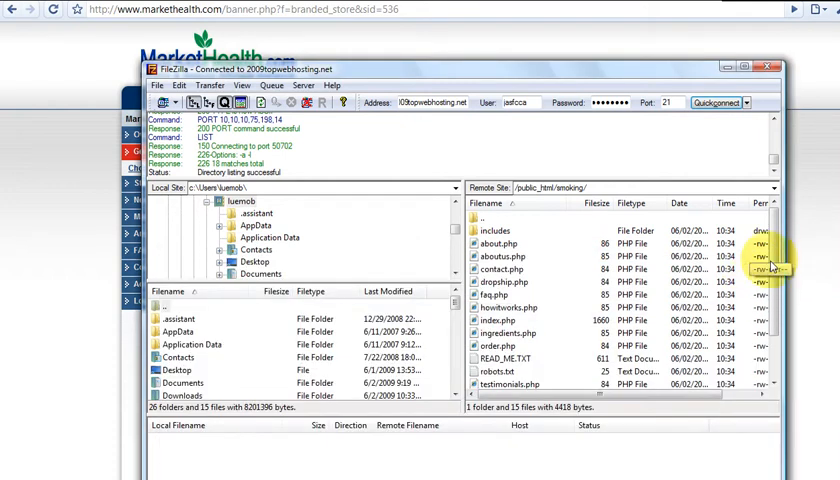
# Copy the Host address from FileZilla's connection bar and minimize the window
pyautogui.scroll(-3)
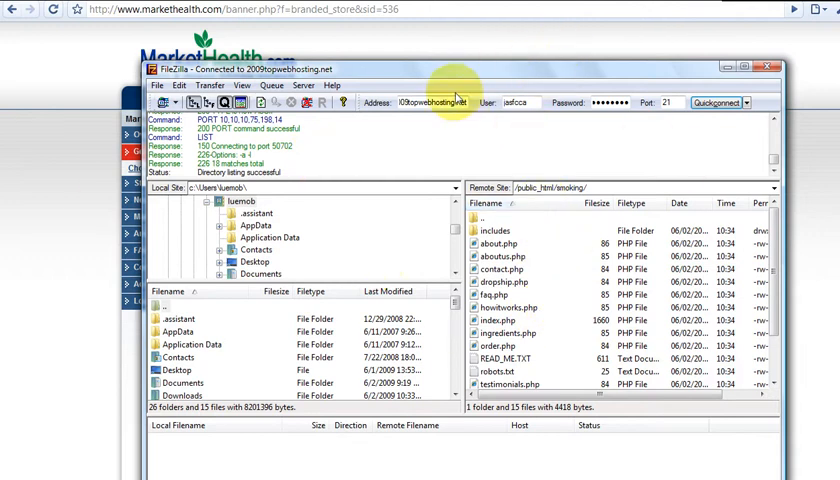
pyautogui.tripleClick(420, 102)
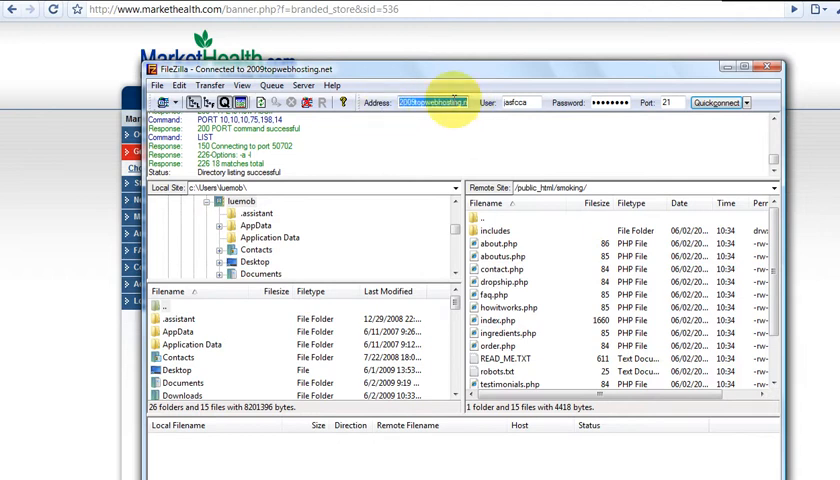
pyautogui.moveTo(572, 48)
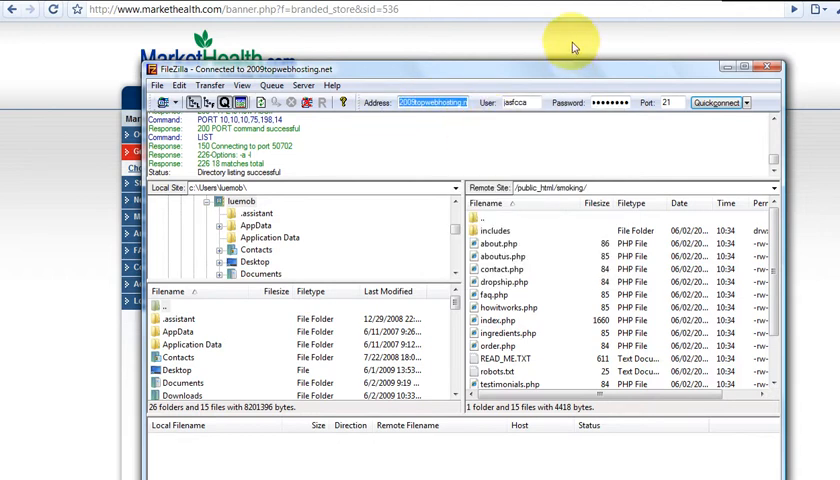
pyautogui.moveTo(780, 66)
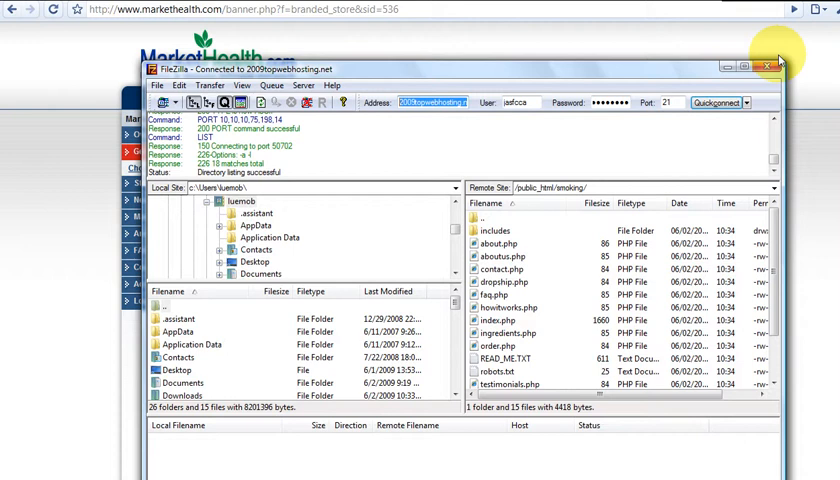
pyautogui.click(778, 66)
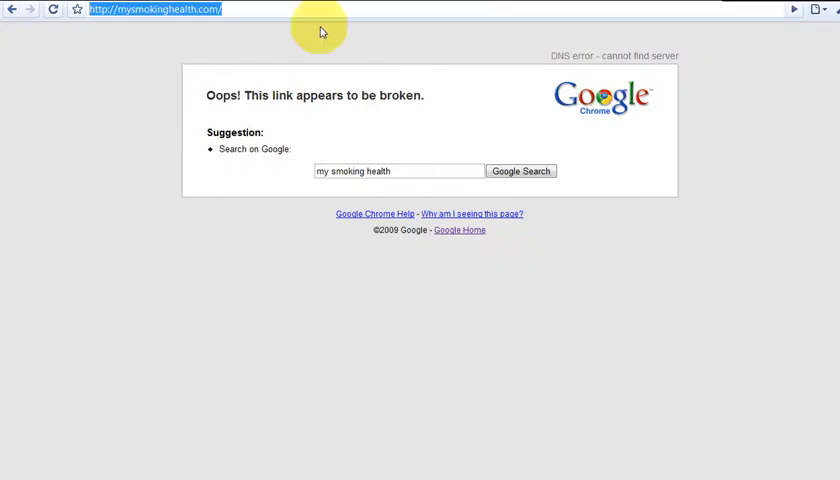
# Load 2009topwebhosting.net/smoking in Chrome to see the live Smoke Deter store
pyautogui.write('2009topwebhosting.net')
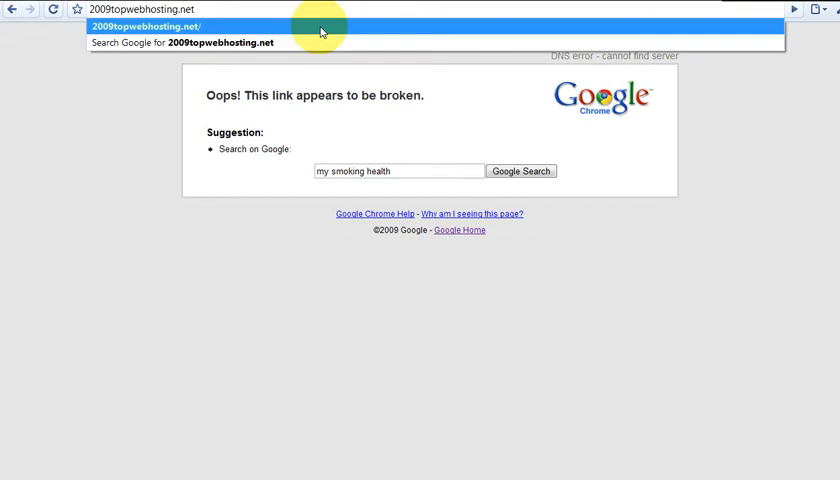
pyautogui.write('/smoking/')
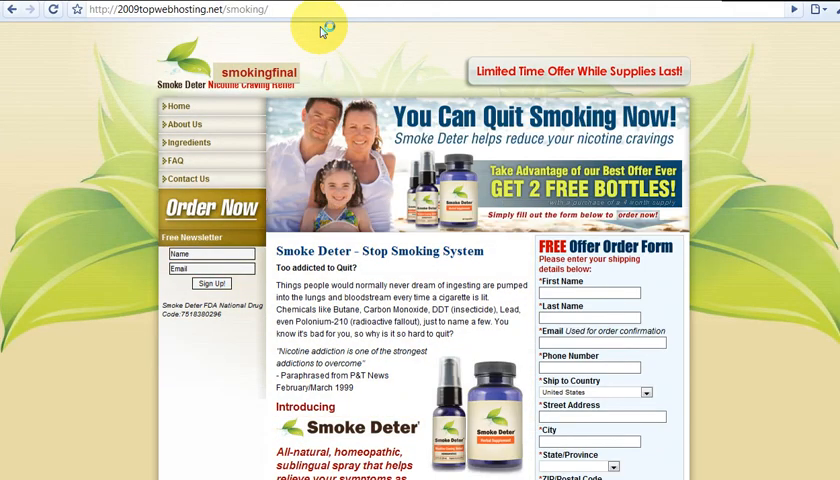
pyautogui.moveTo(528, 288)
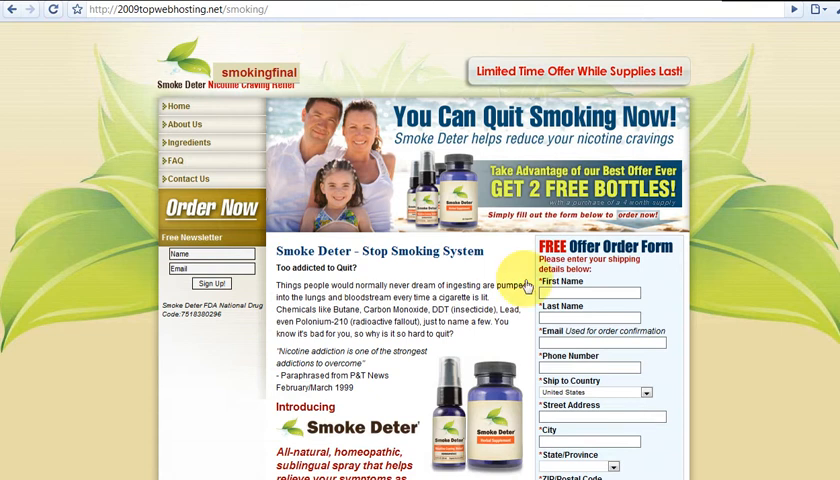